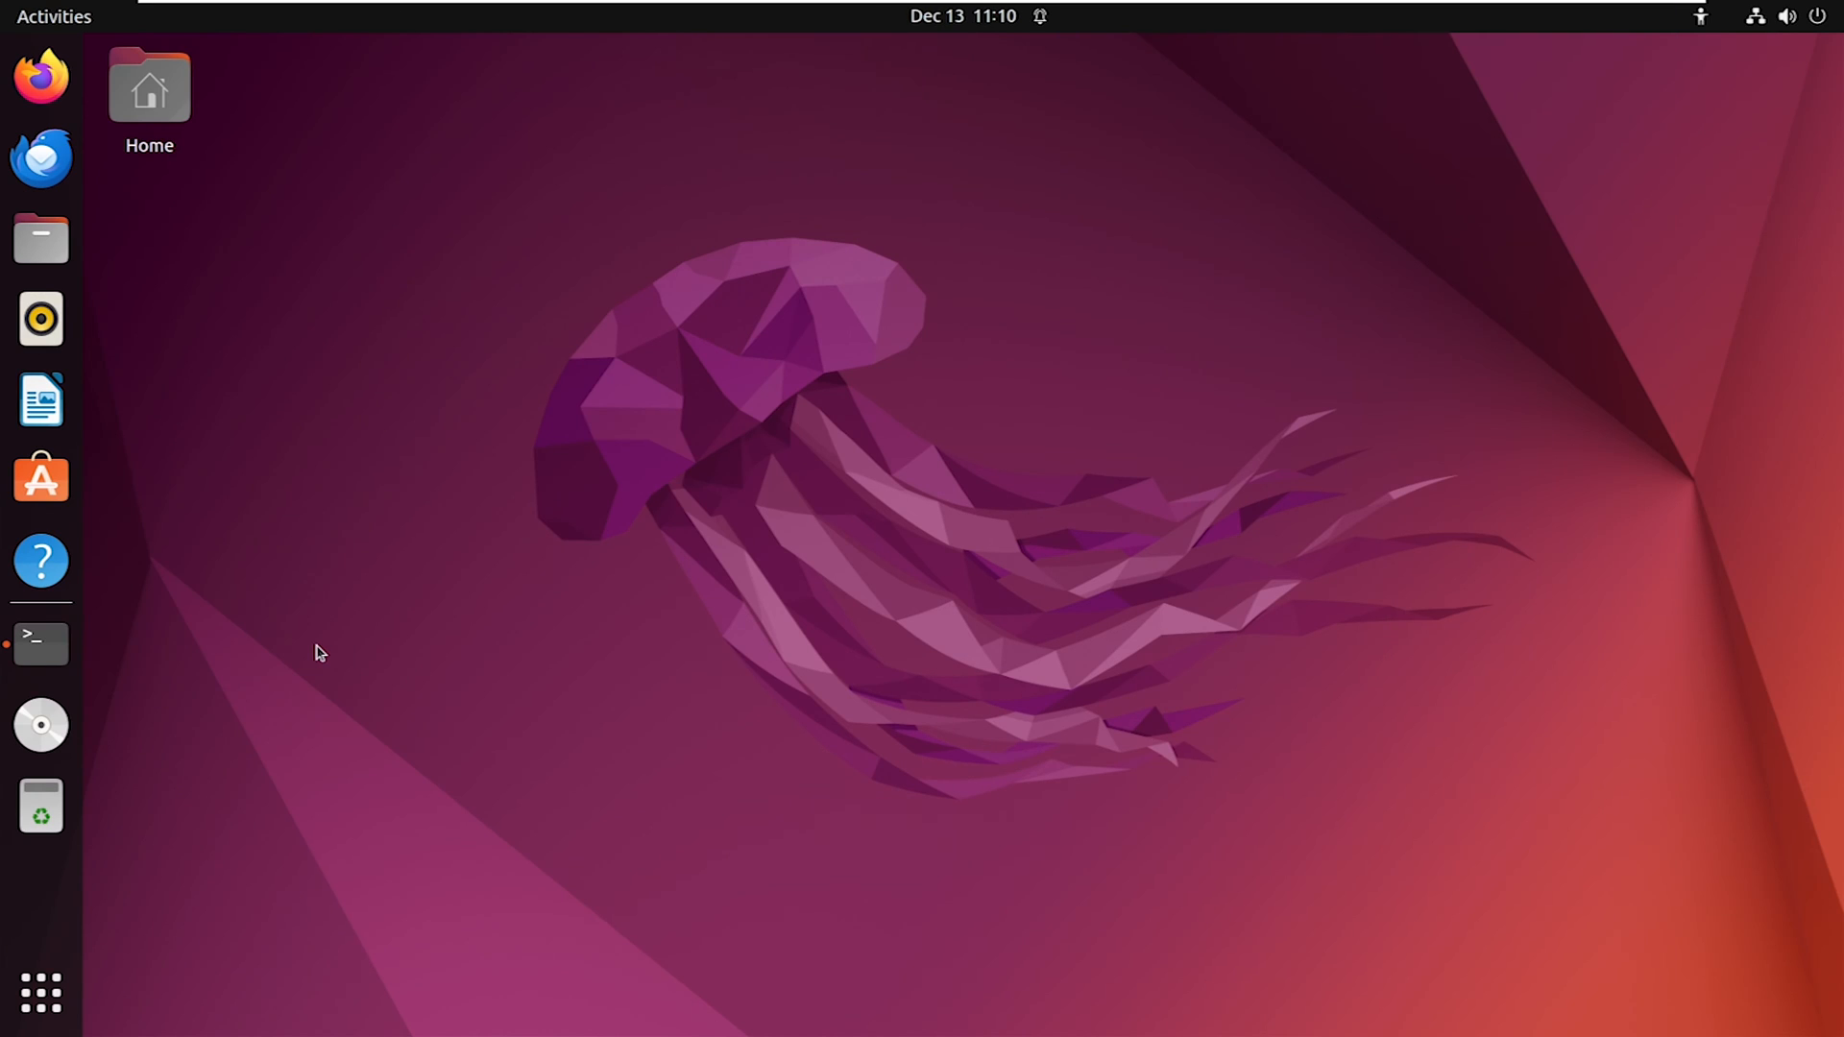
# Open a terminal from the dock and run 'sudo apt update'
pyautogui.click(40, 645)
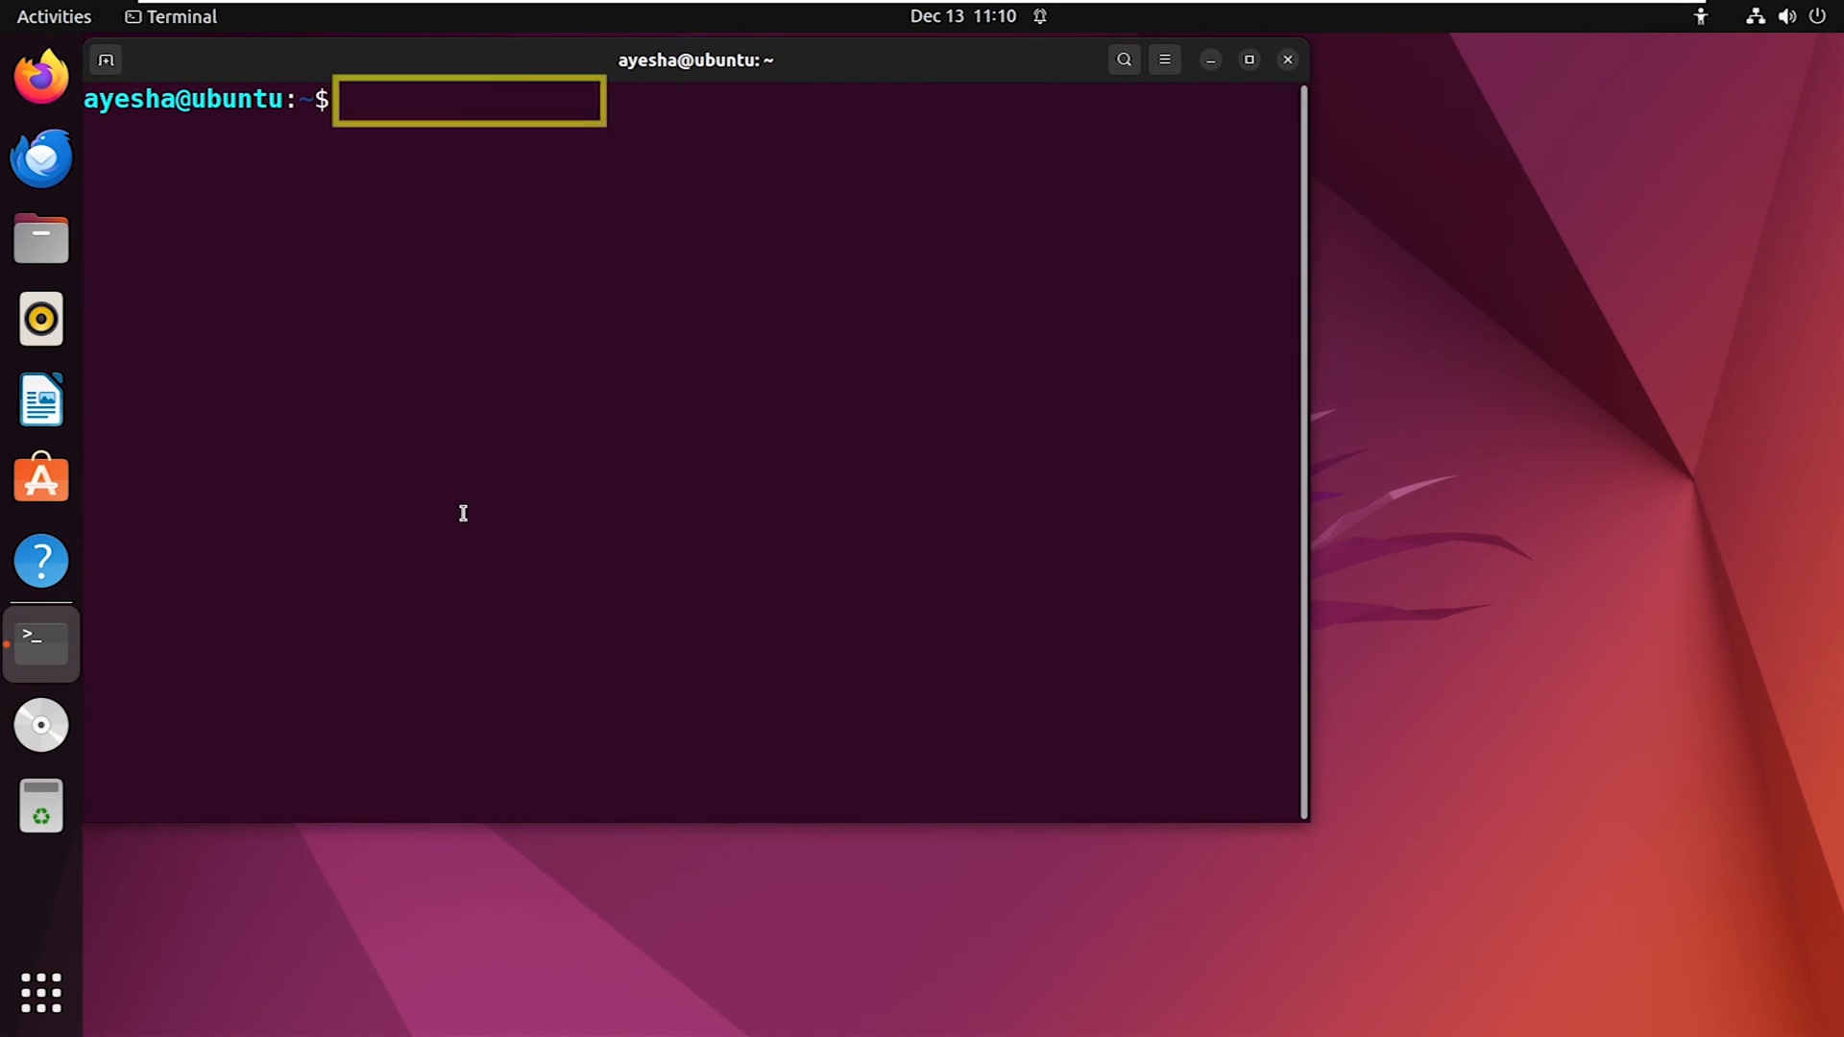
pyautogui.write('sudo apt update')
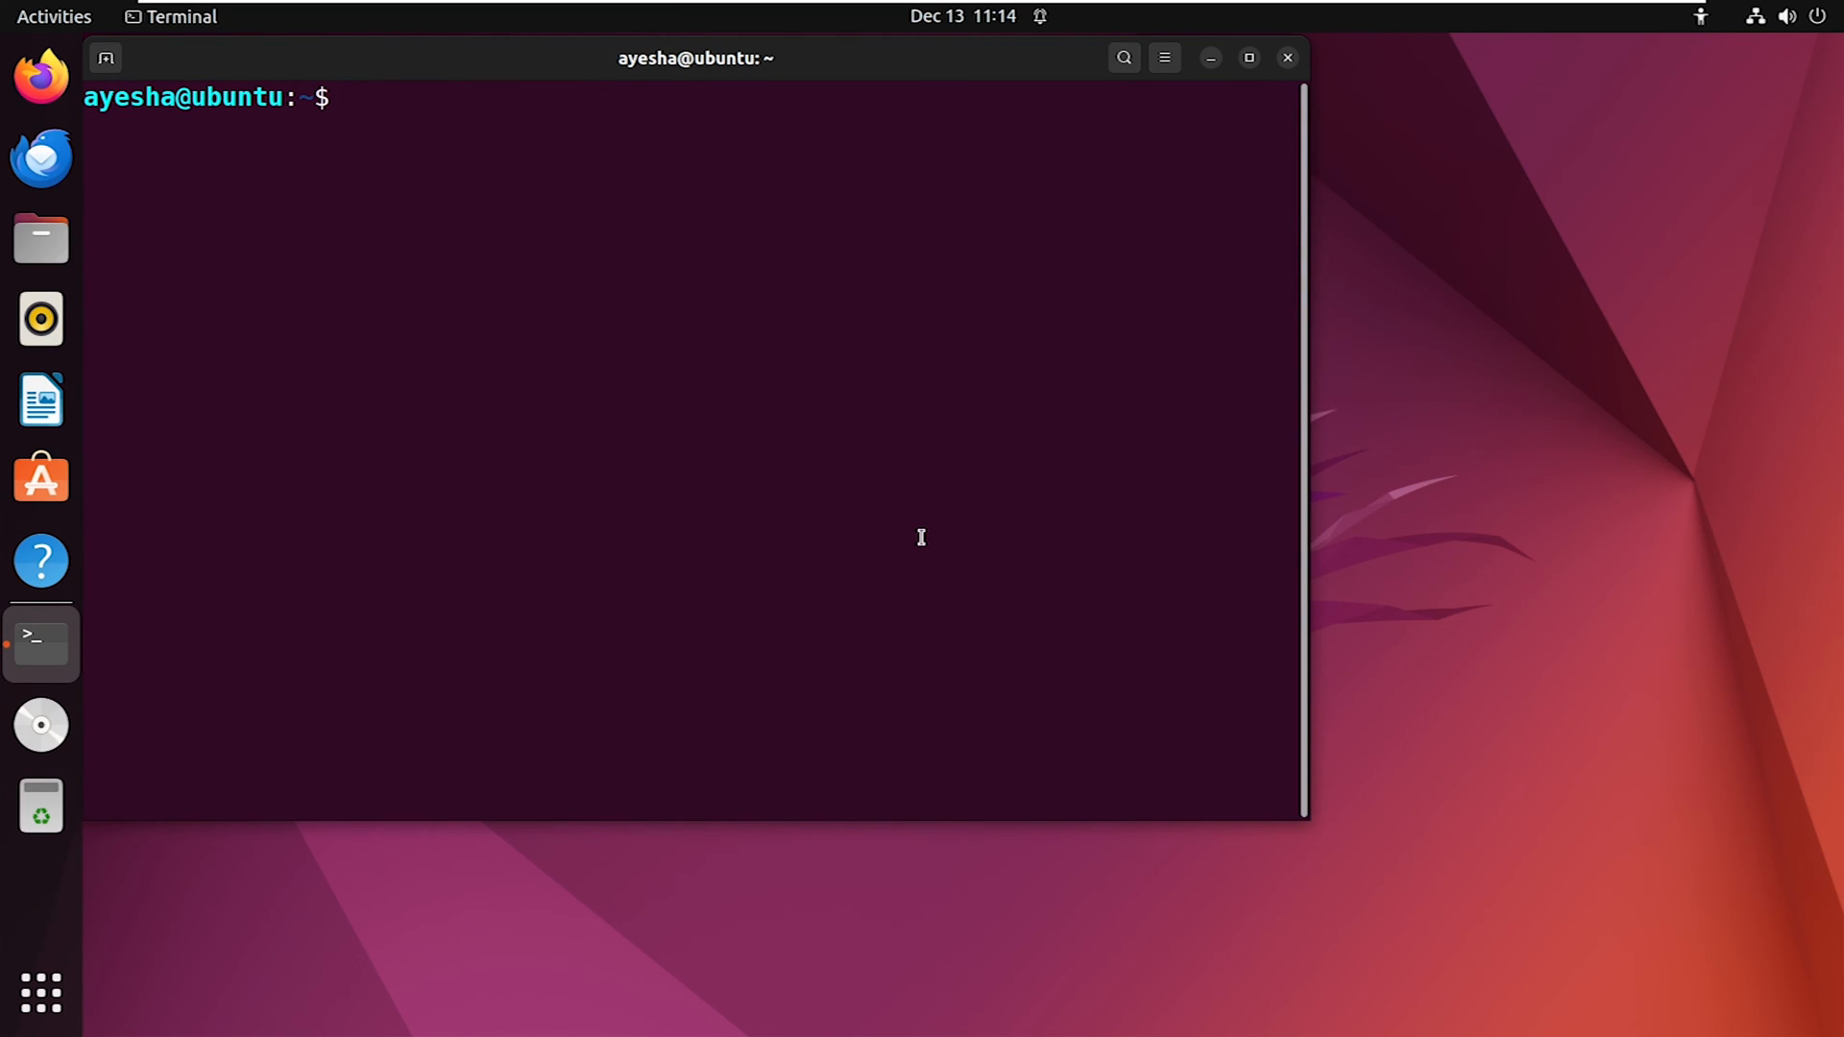
# Run 'sudo apt install sqlite3 -y' to install SQLite without prompts
pyautogui.write('sudo apt install sq')
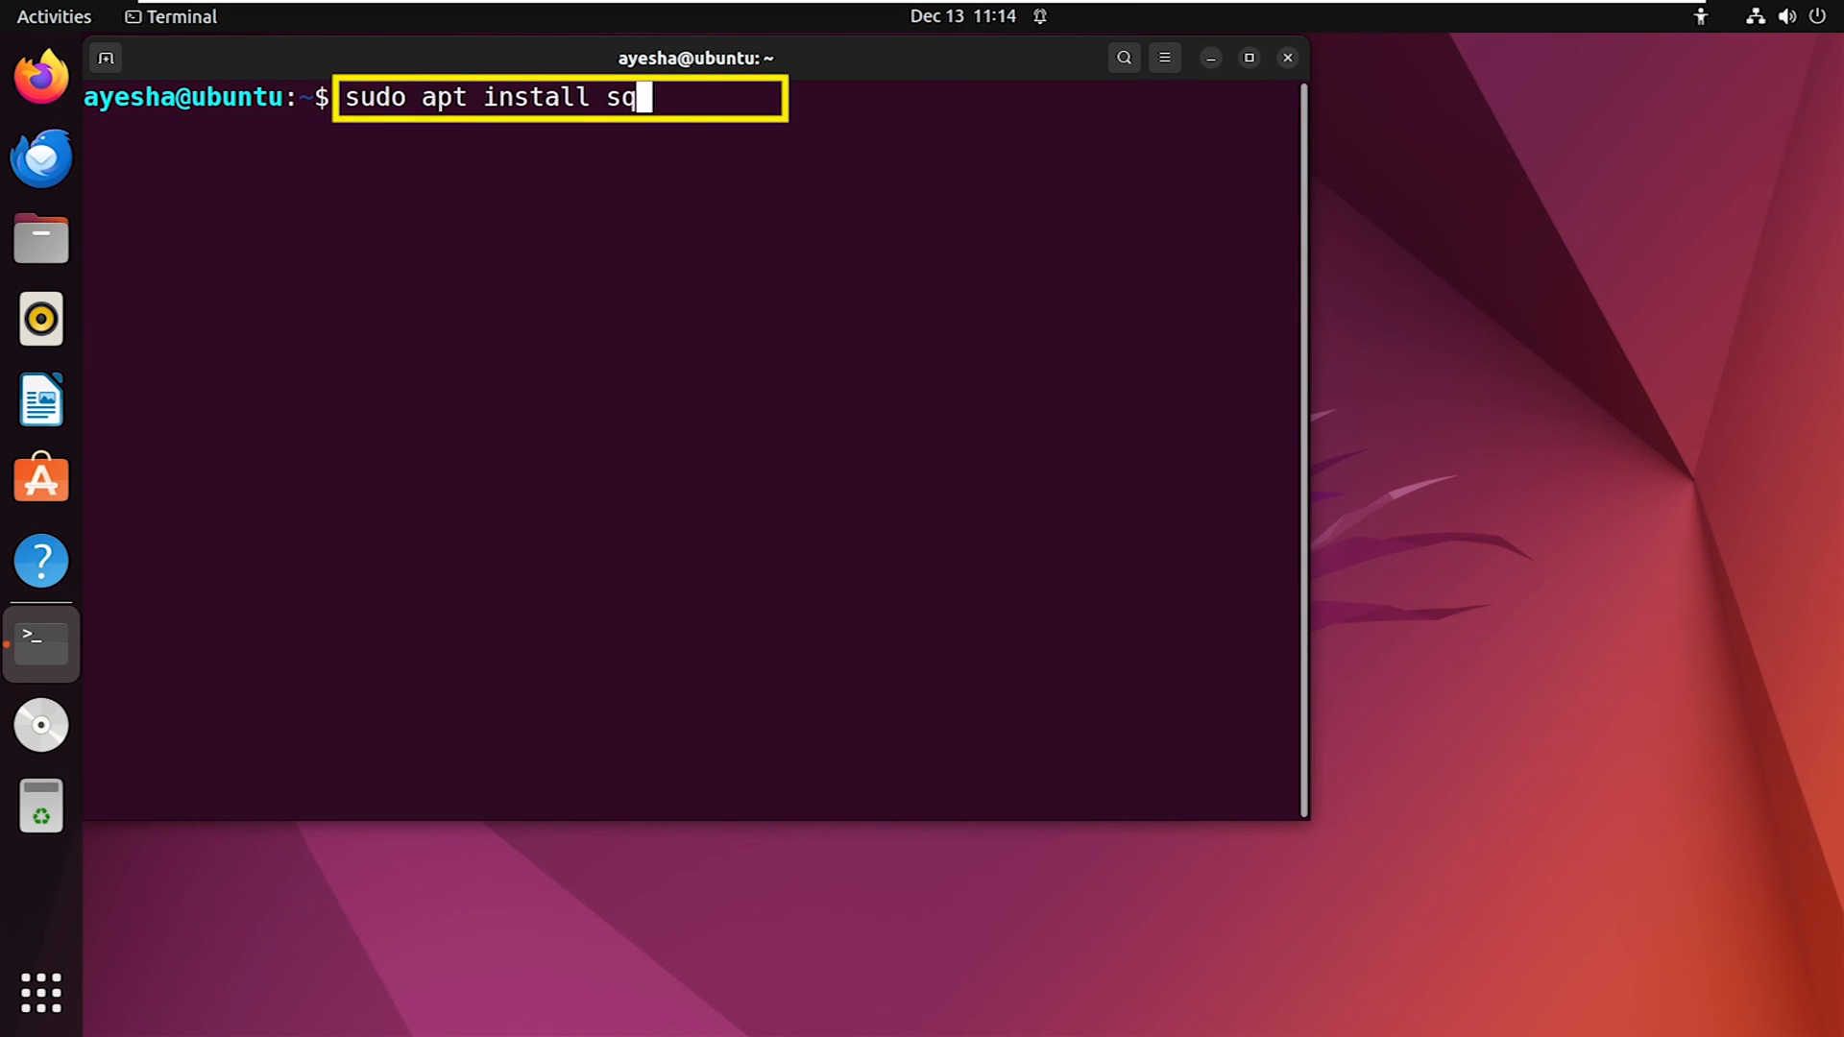
pyautogui.write('lite3 -y')
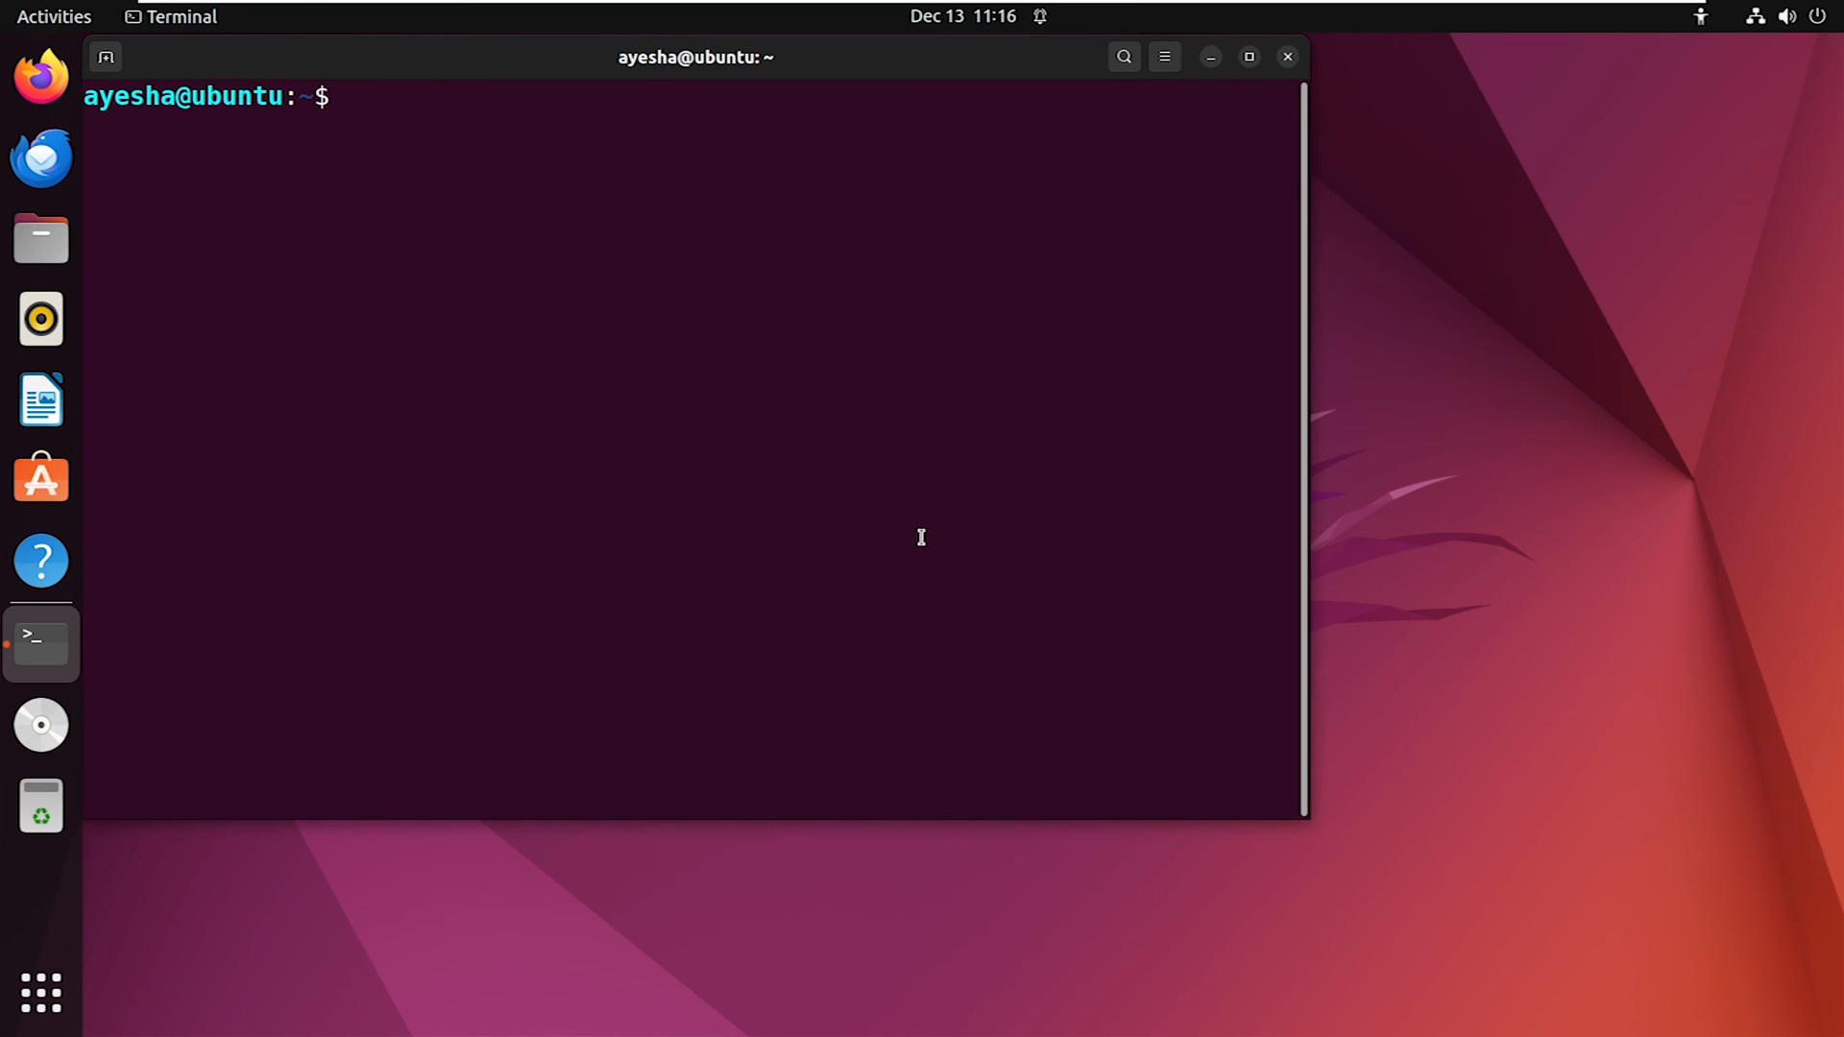
# Enter 'sqlite3 --version' to display the installed SQLite version
pyautogui.write('sqli')
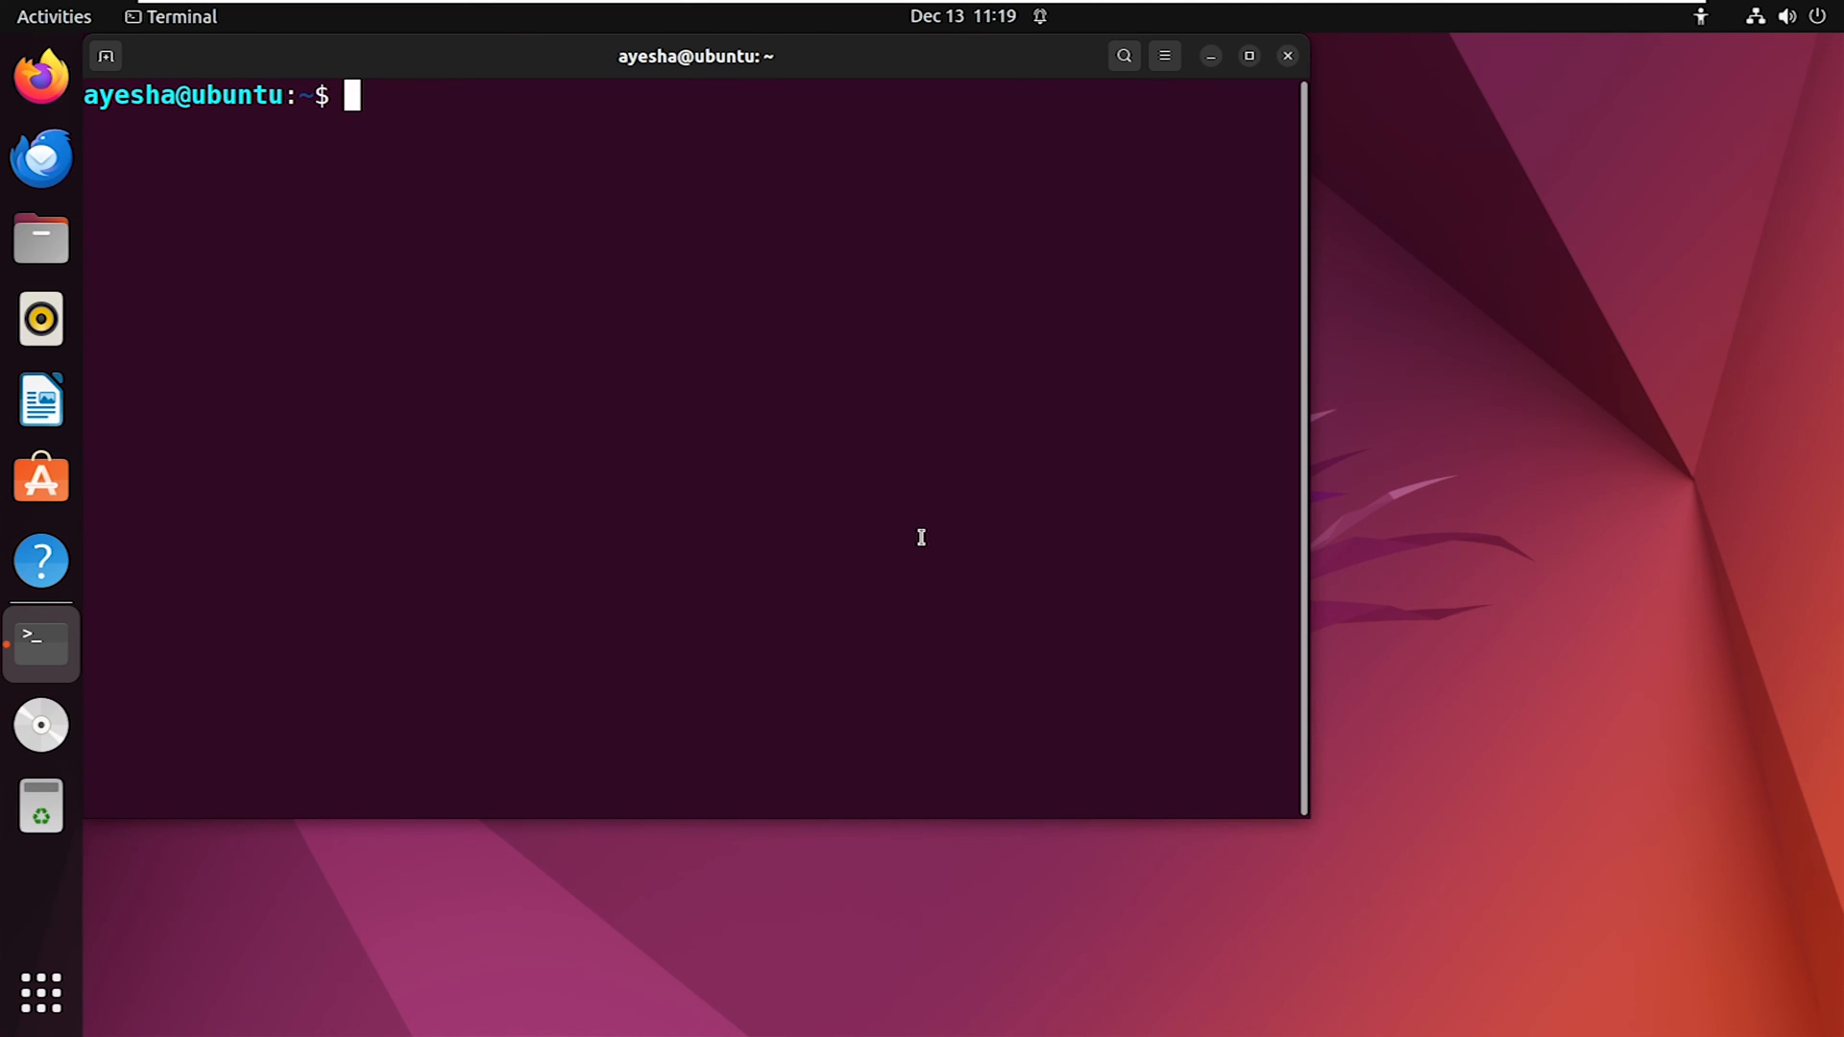
# Type 'sudo apt remove --auto-remove sqlite3 -y' at the prompt without running it
pyautogui.write('sudo apt remove')
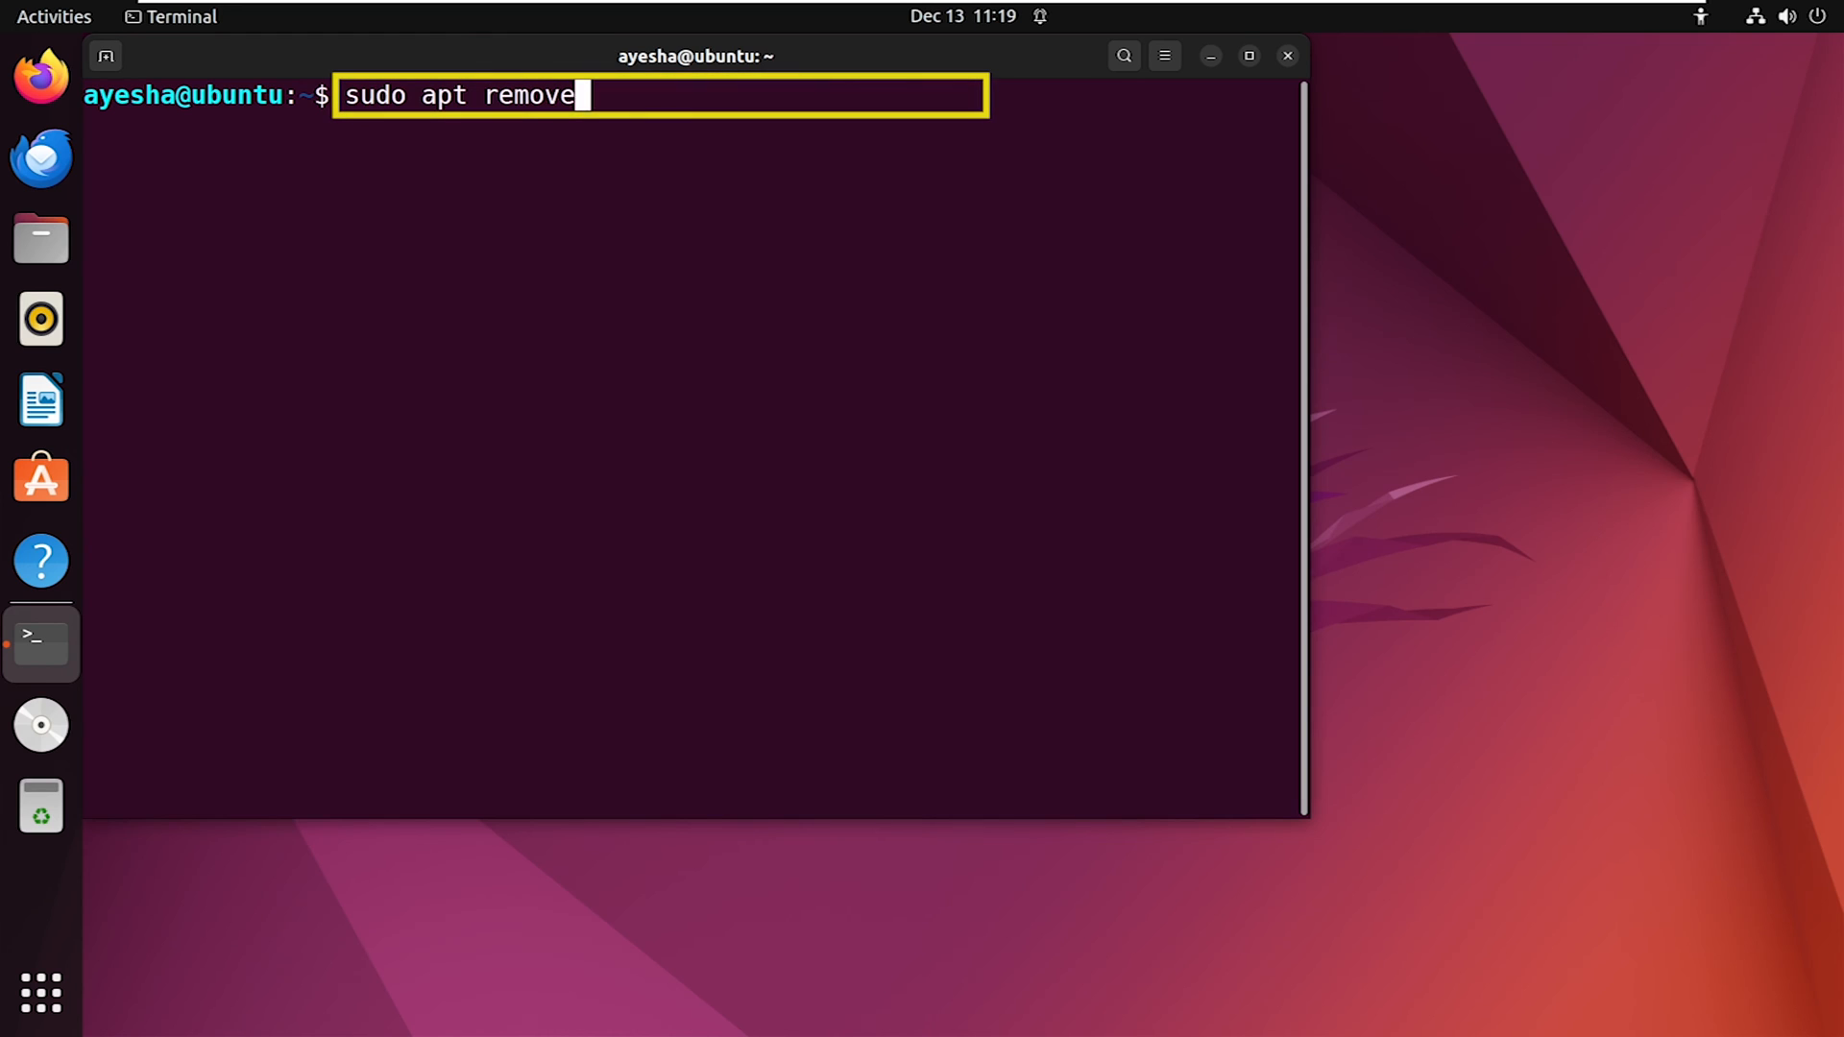
pyautogui.write('--auto-remove sqlite3 -y')
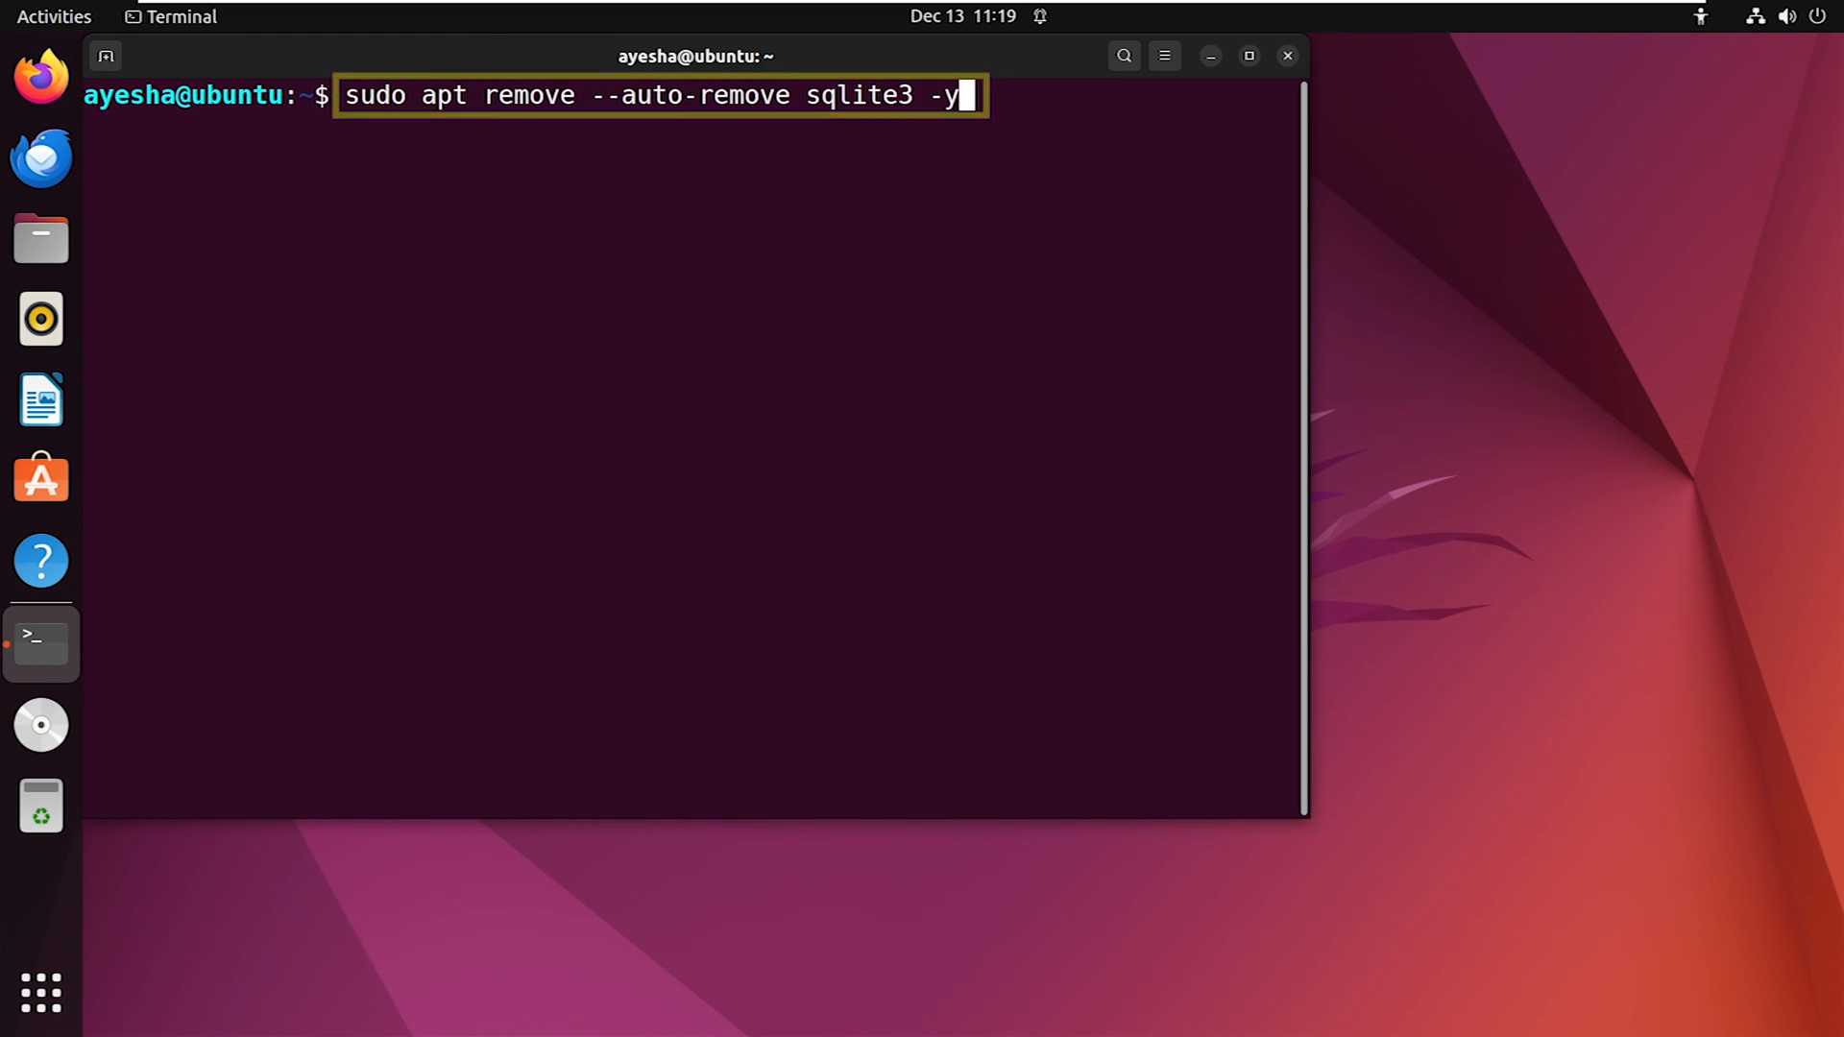